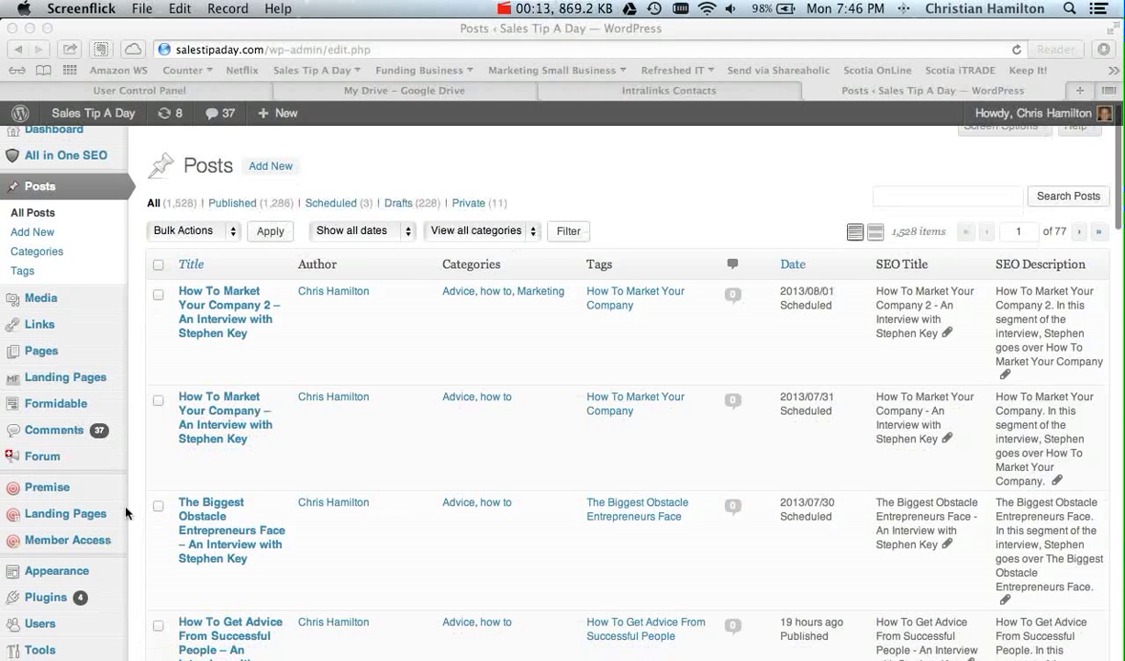
Go from the Posts list to the site's Plugins page via the admin sidebar
scroll(down, 3)
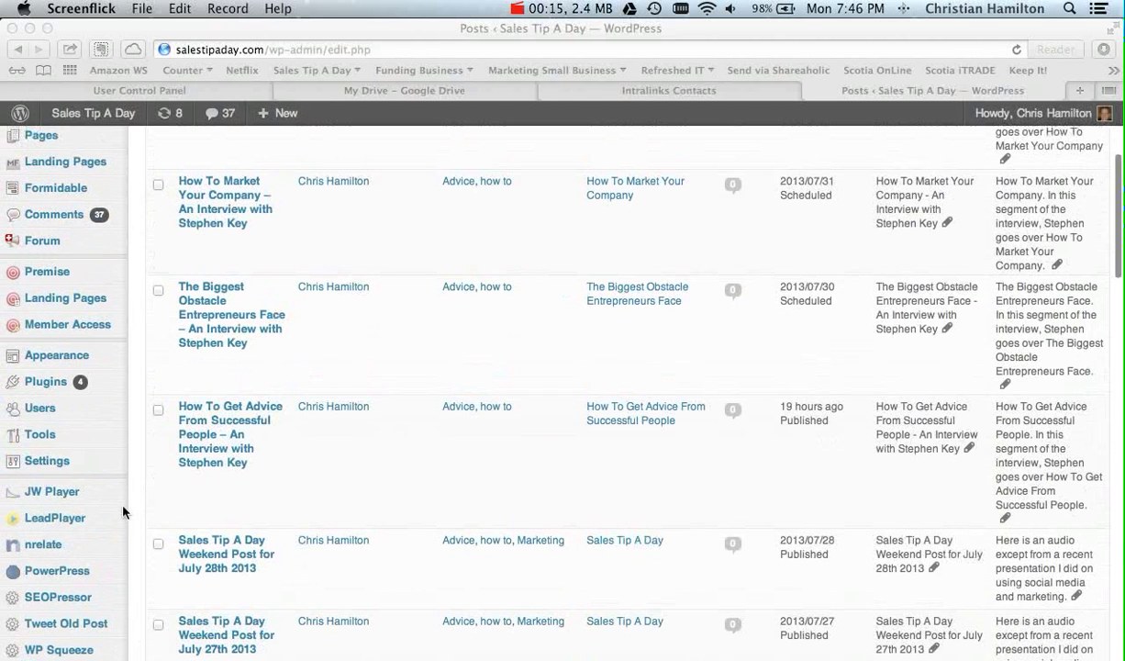
scroll(down, 3)
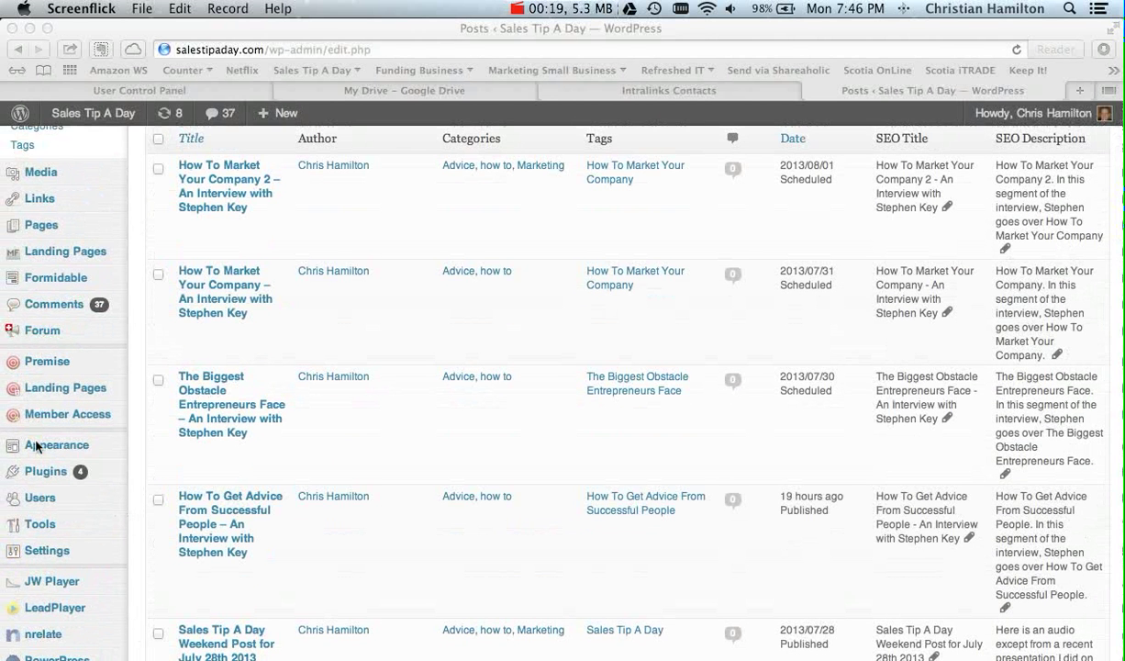
click(44, 470)
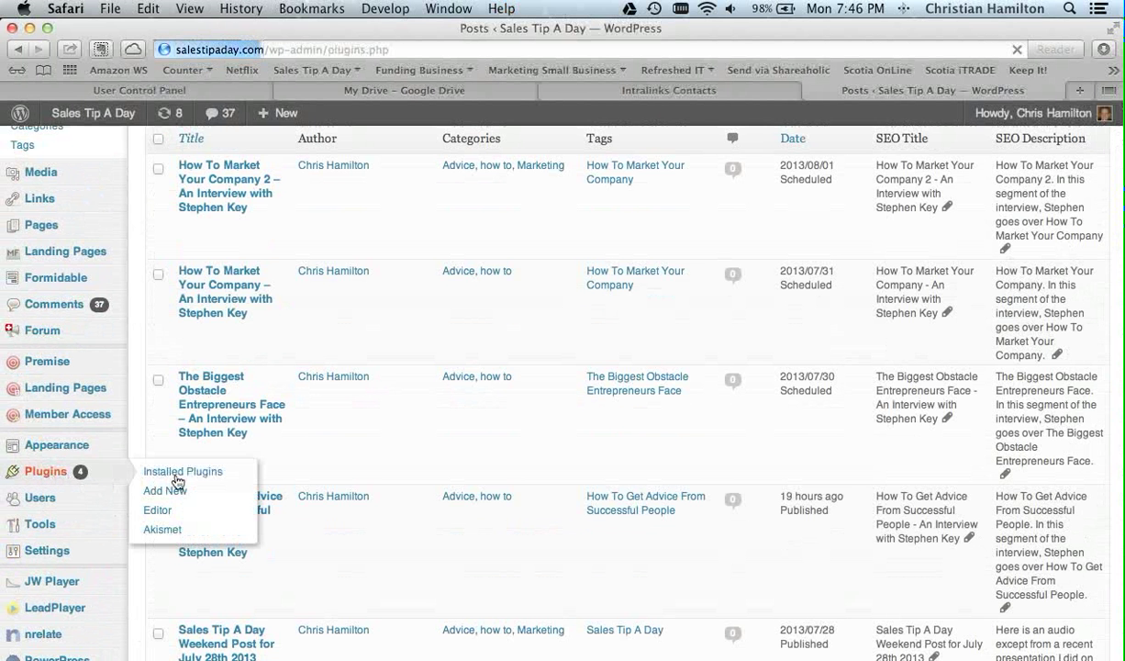
Show Installed Plugins and scroll down to the Header and Footer plugin entry
click(184, 470)
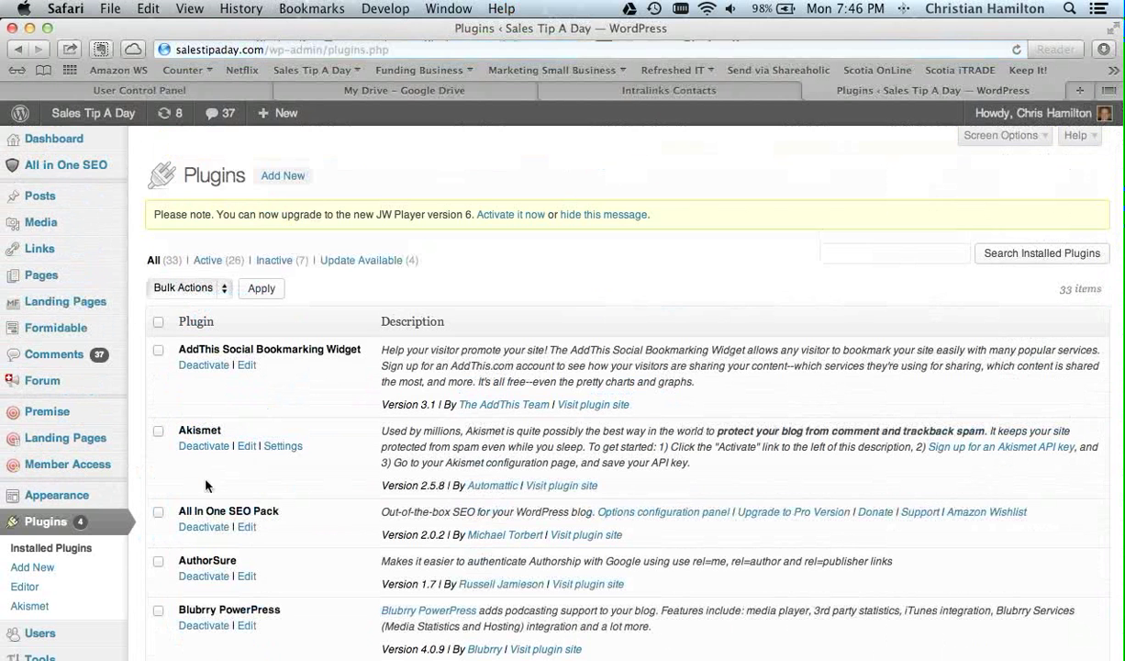
scroll(down, 3)
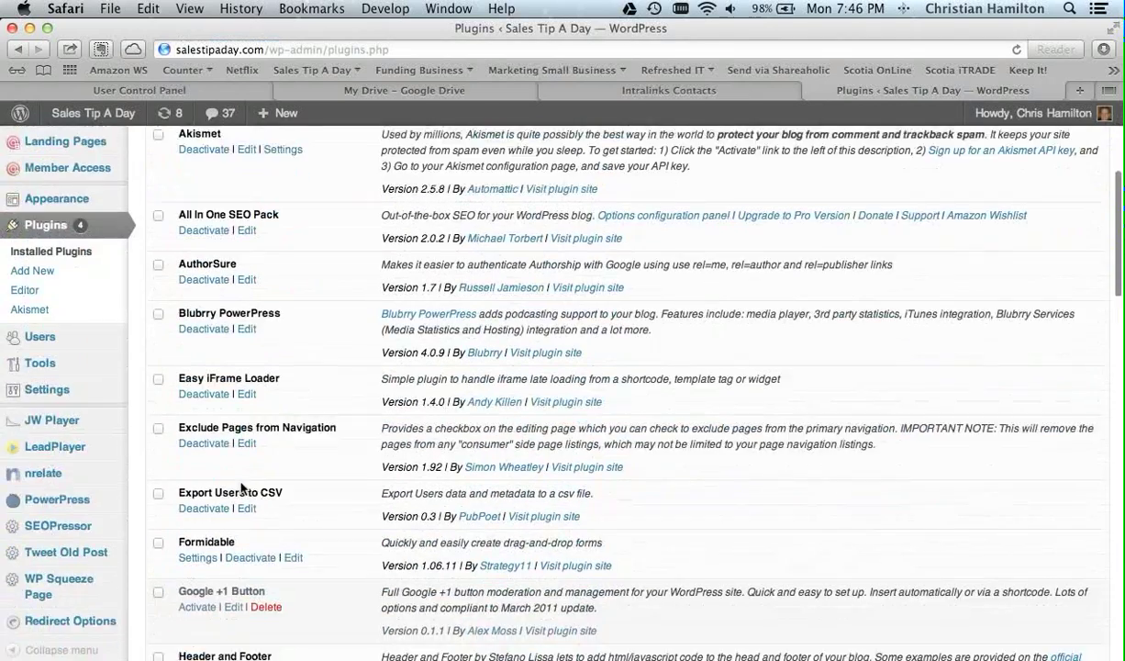
scroll(down, 3)
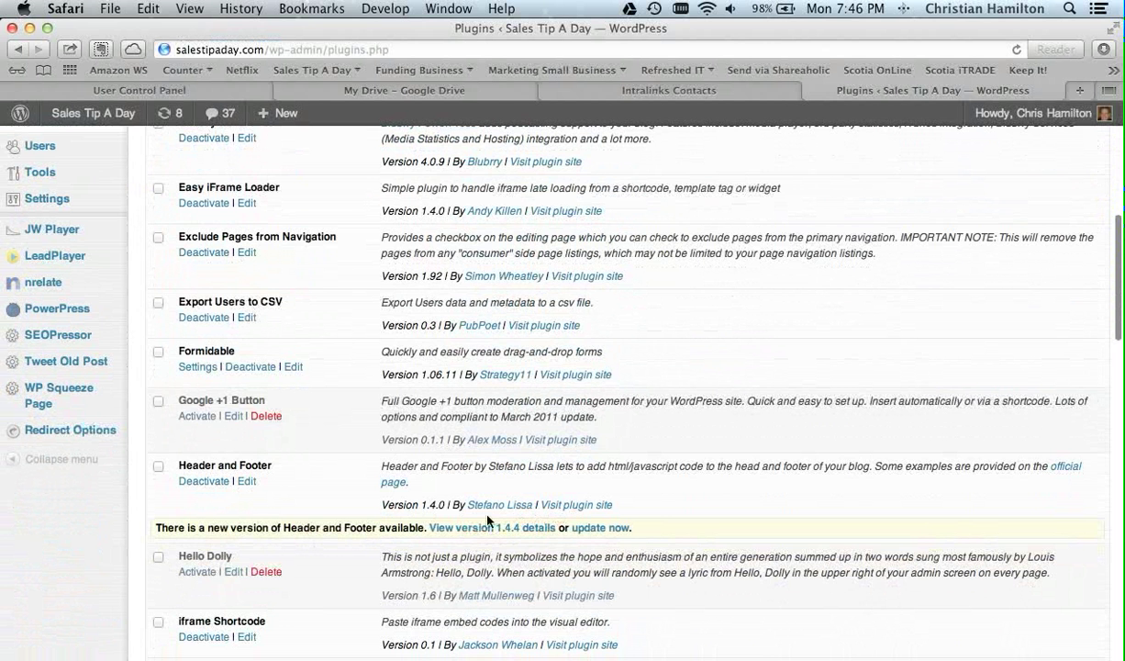
mouse_move(500, 505)
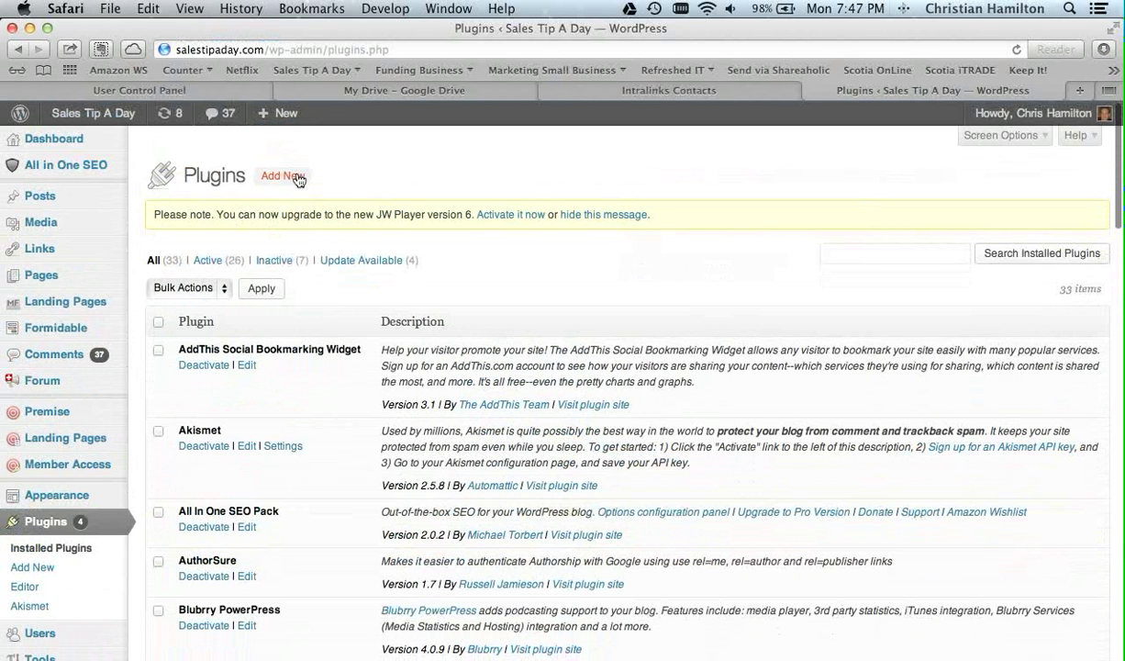
Search Add New plugins for 'header and footer', listing Header and Footer 1.4.4 first
click(281, 176)
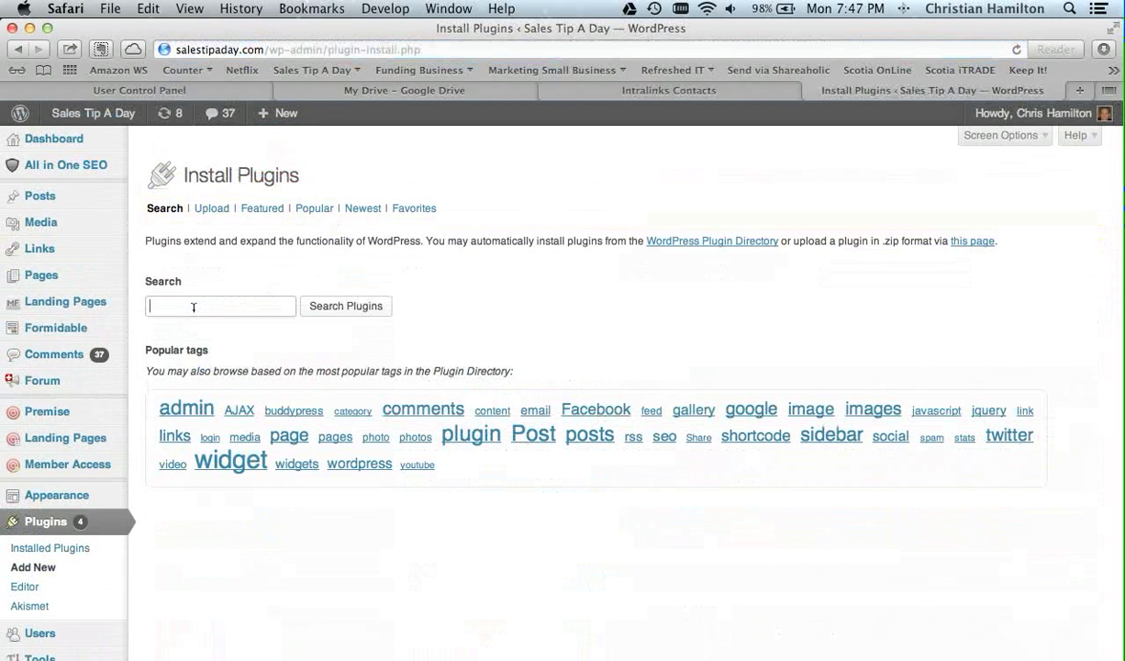
text(header and footer)
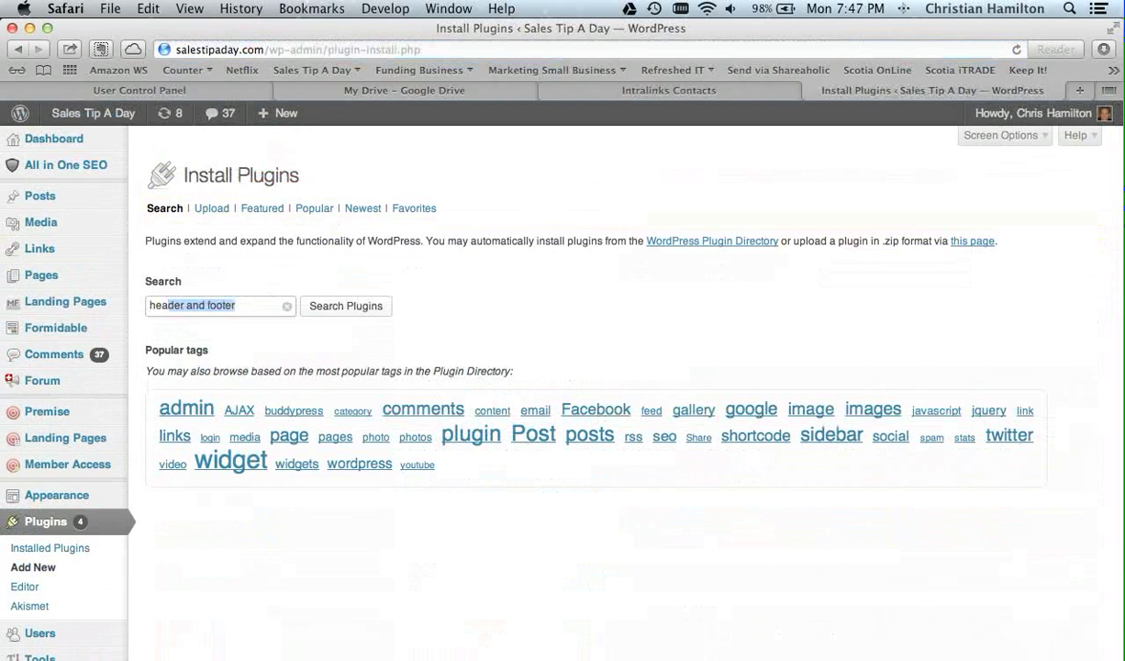
click(347, 305)
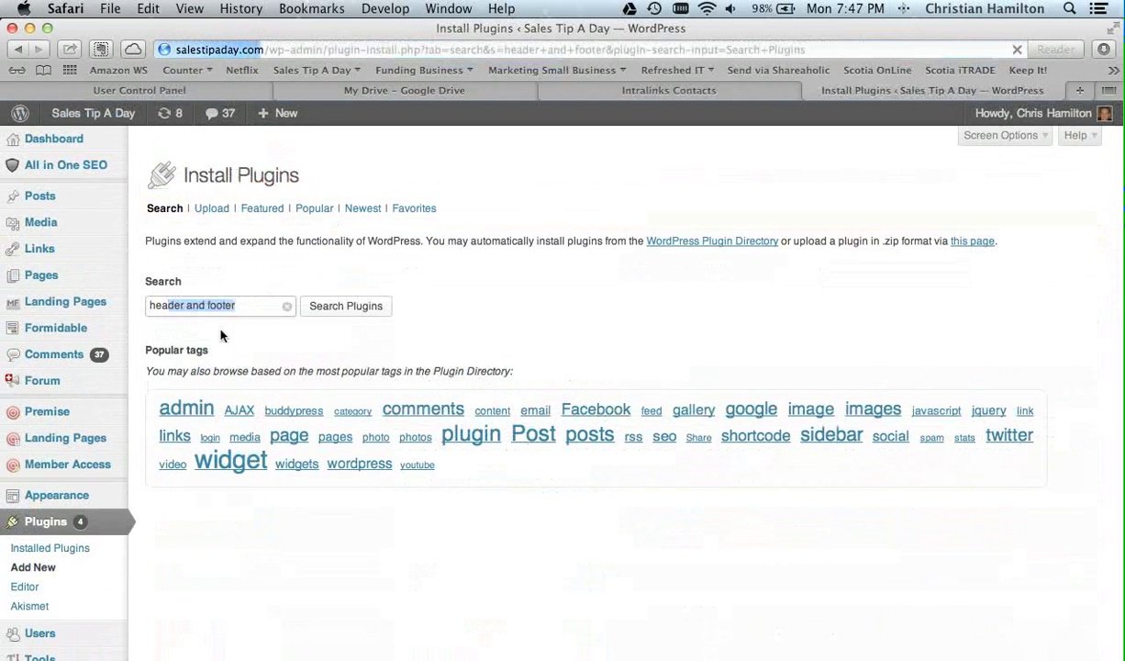
click(345, 305)
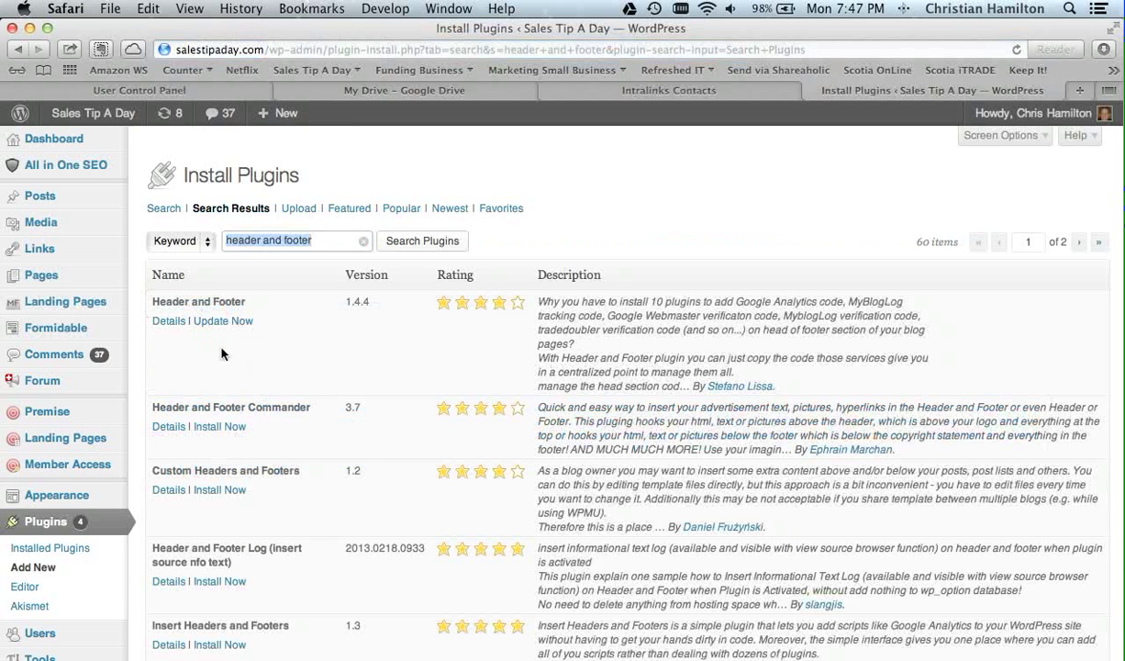
mouse_move(257, 279)
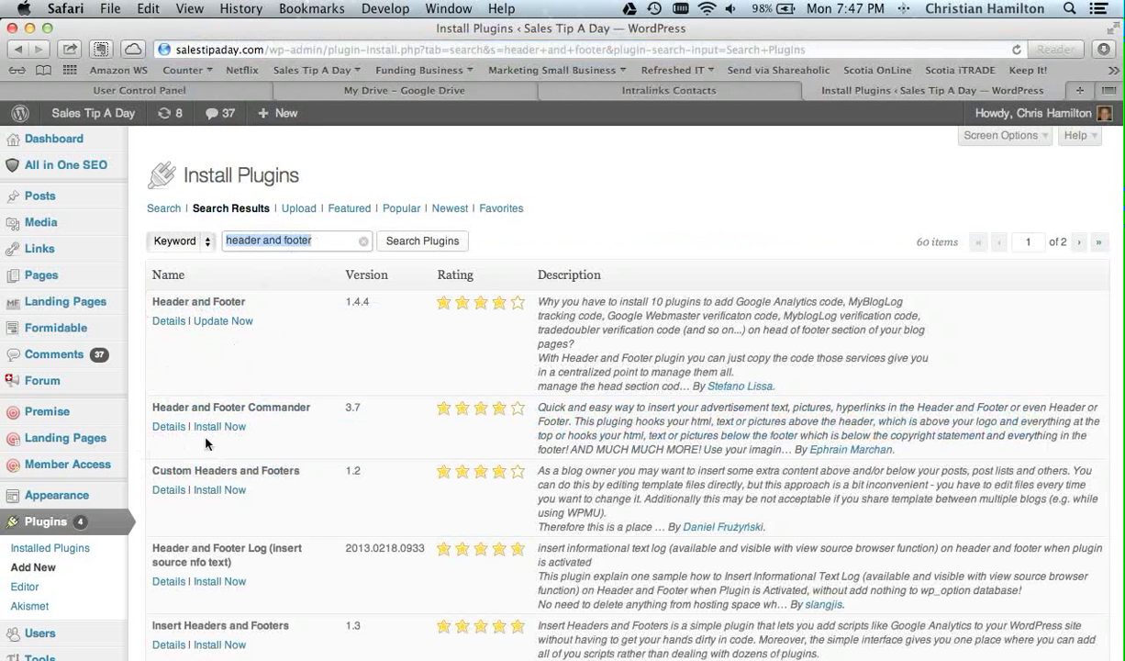
mouse_move(232, 378)
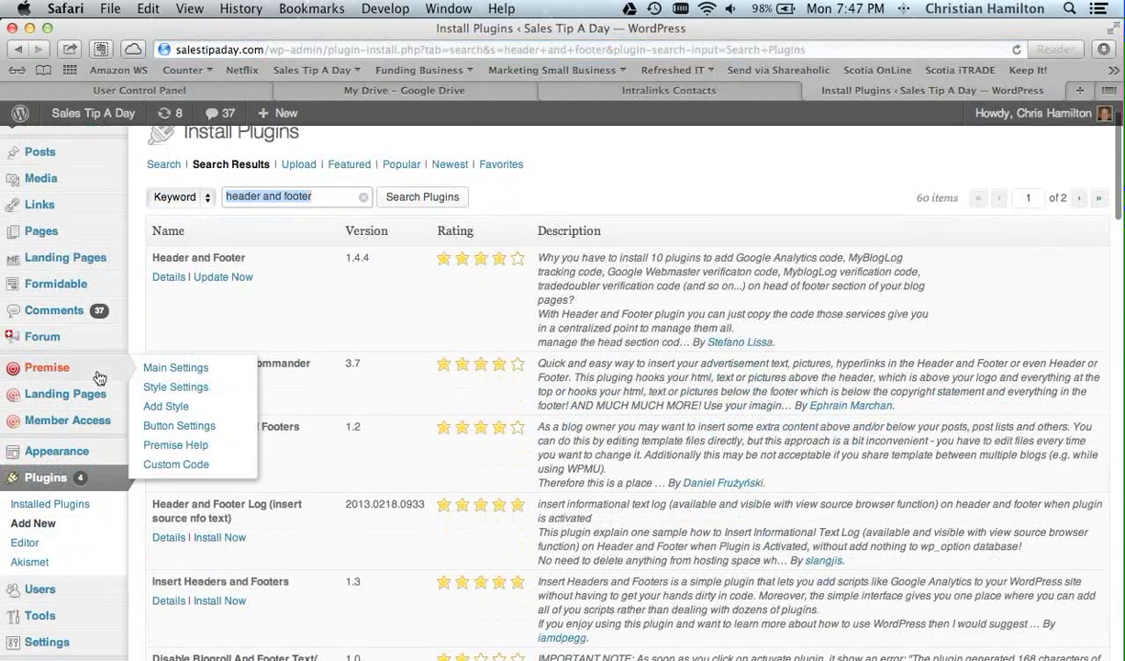
Go to Settings > Header and Footer to load the plugin's settings page
scroll(down, 3)
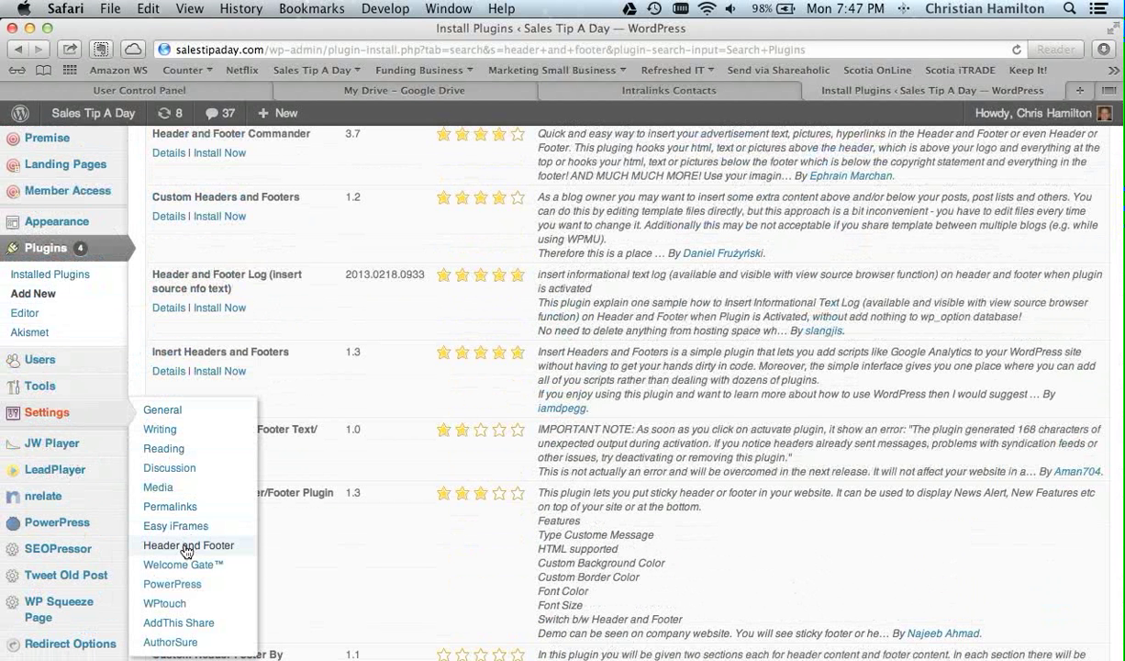
click(187, 546)
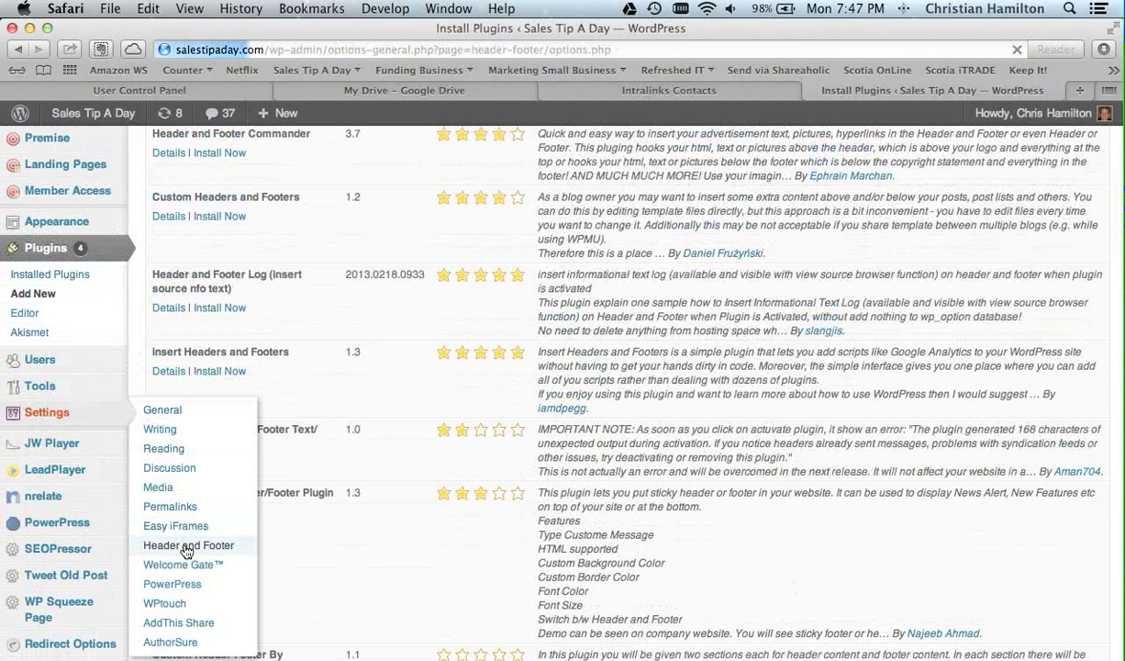
Scroll to the 'Code to be added before the end of the page' field holding the script
click(188, 545)
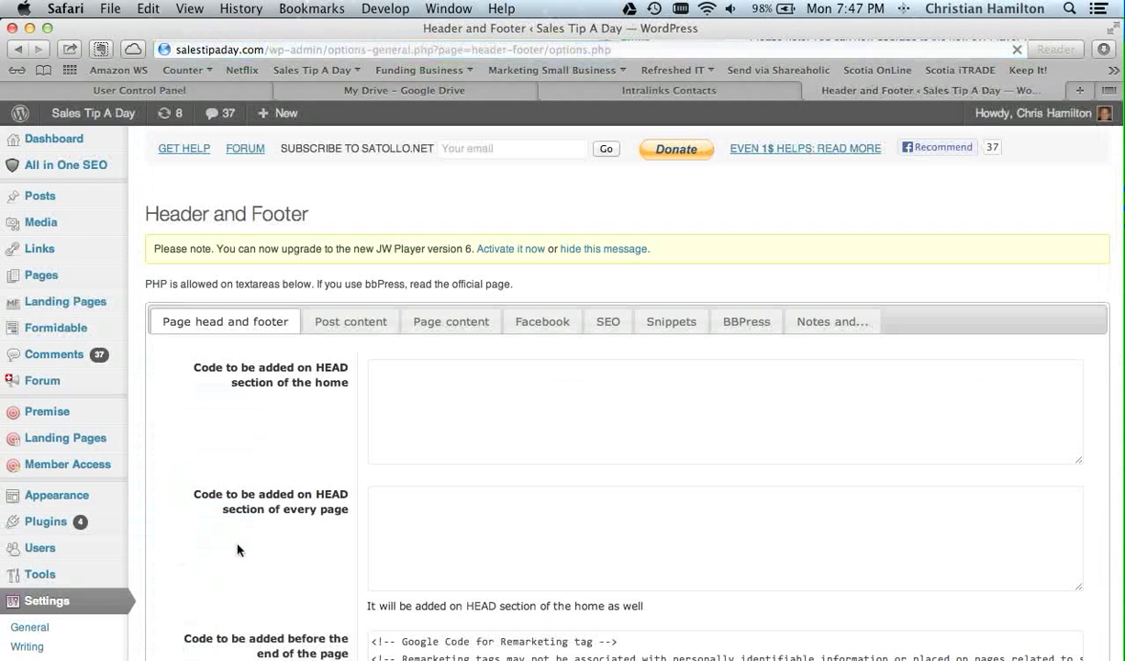
scroll(down, 3)
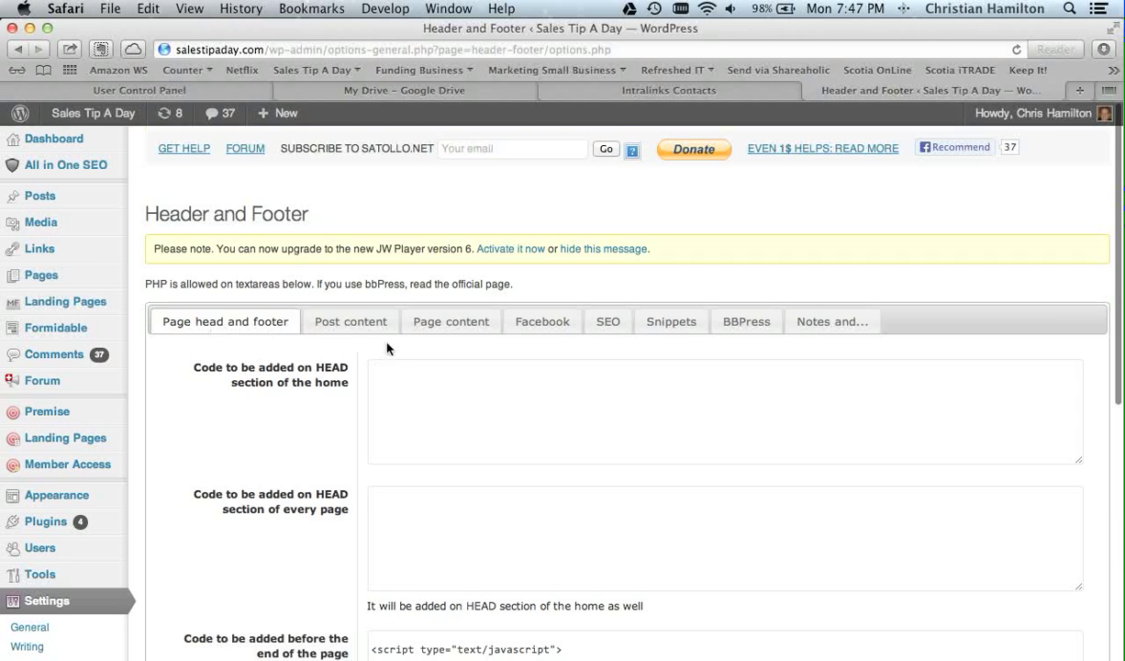
scroll(down, 3)
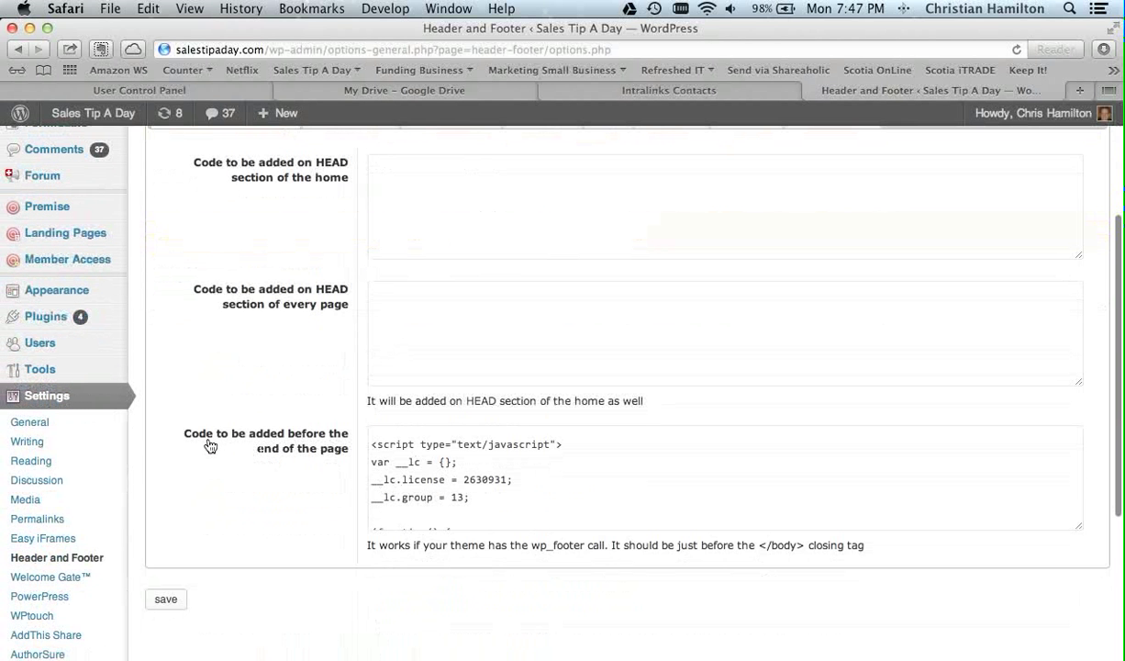